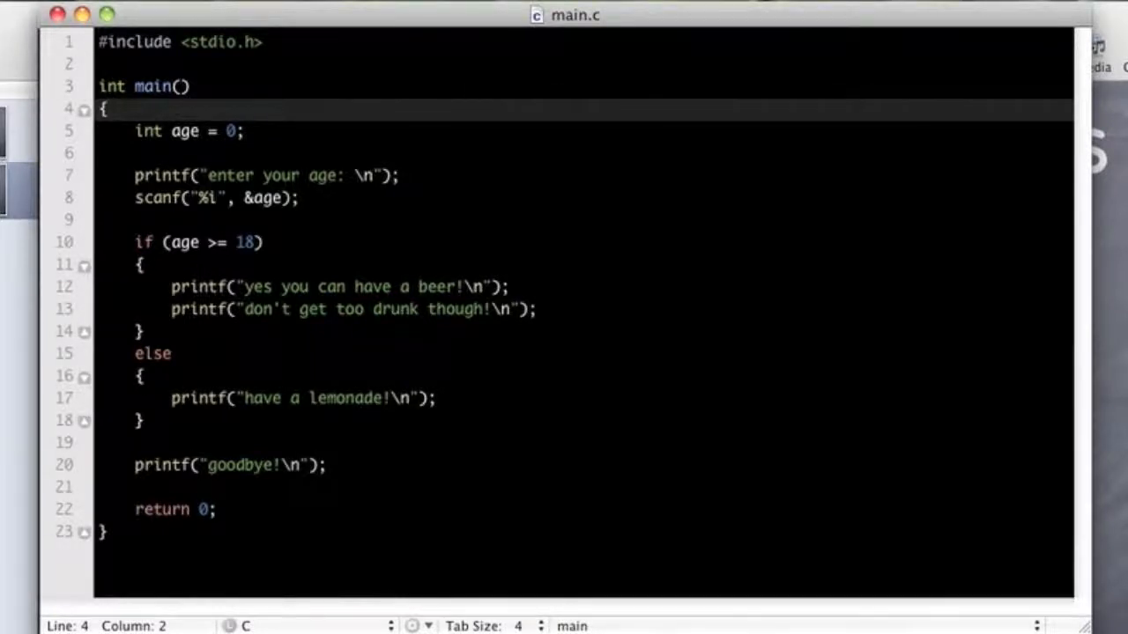
{"action": "mouse_move", "coordinate": [150, 423]}
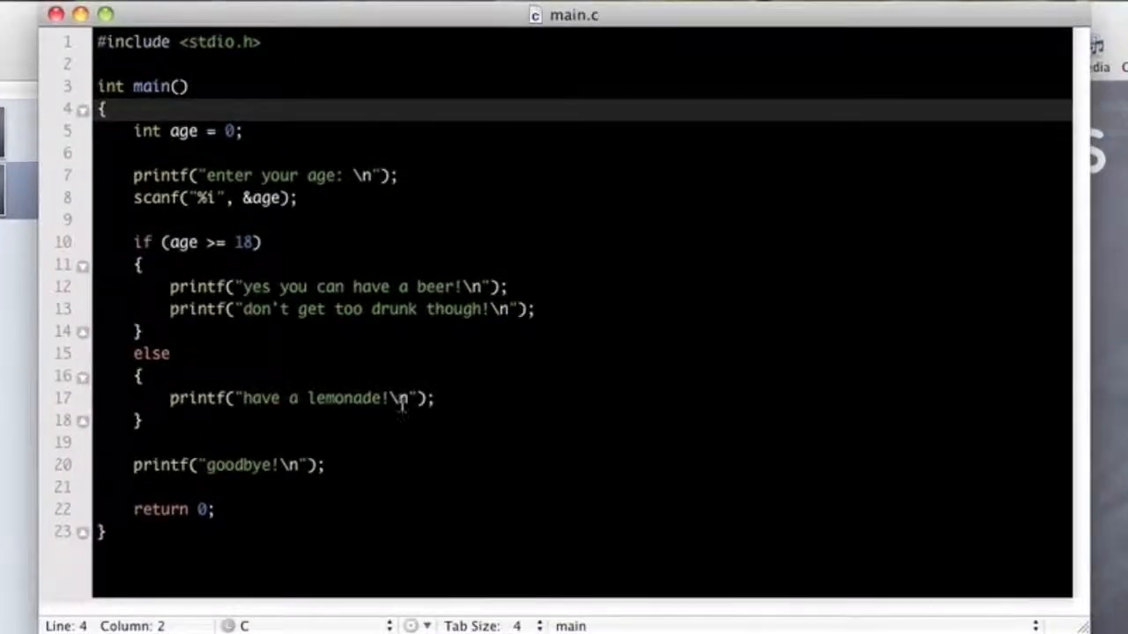
- Extend line 10's condition to age >= 18 || age <= 90
{"action": "left_click", "coordinate": [255, 244]}
{"action": "type", "text": " || "}
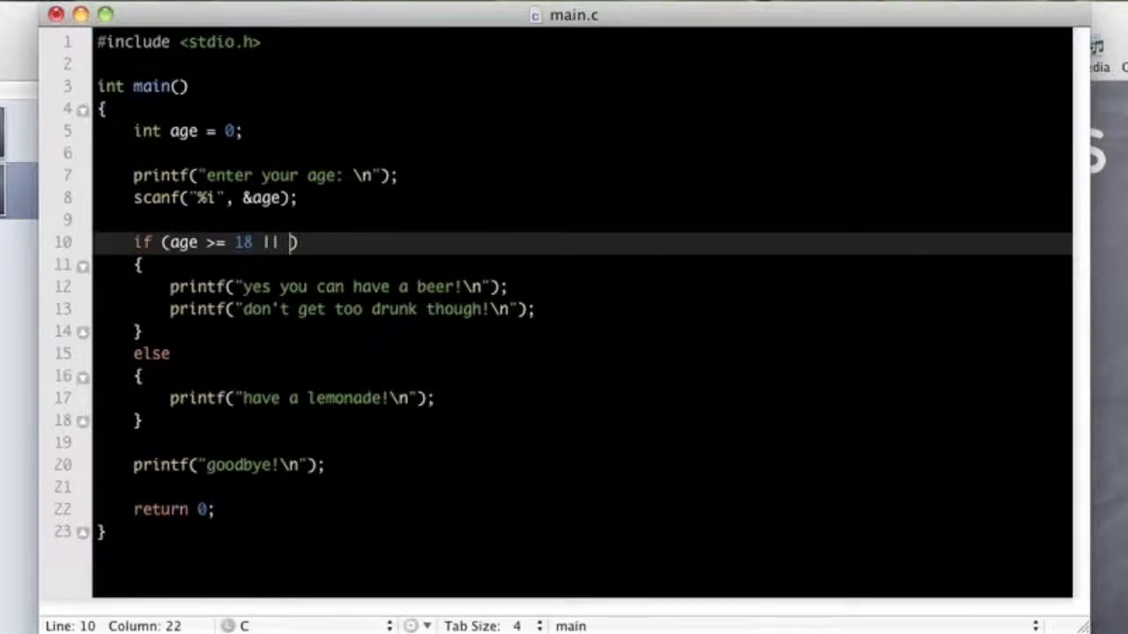
{"action": "type", "text": "age"}
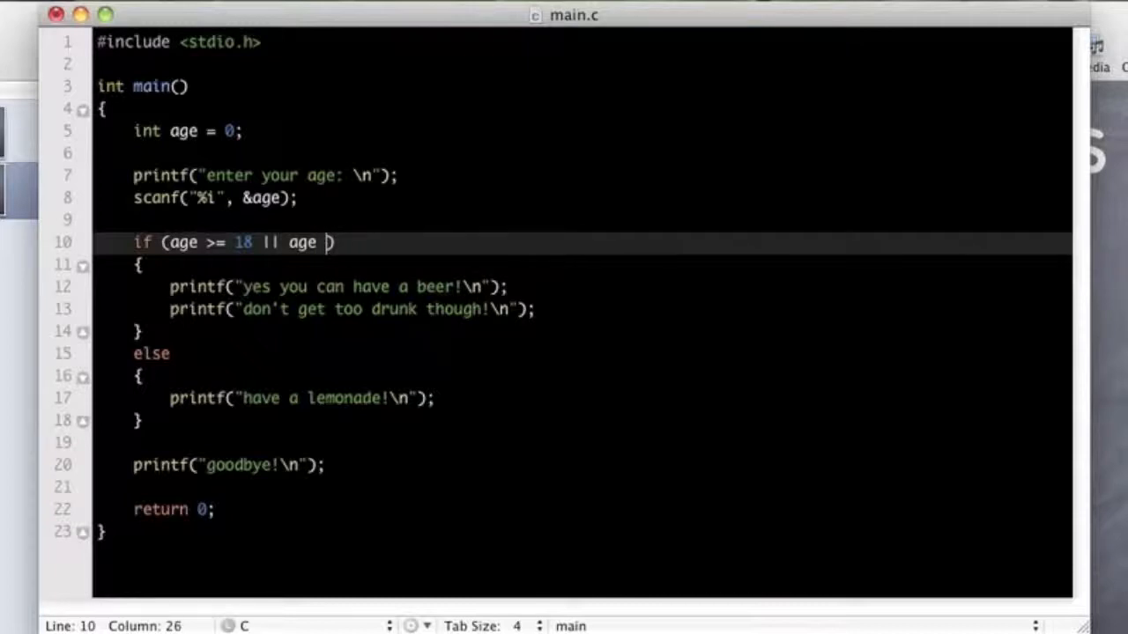
{"action": "type", "text": "<="}
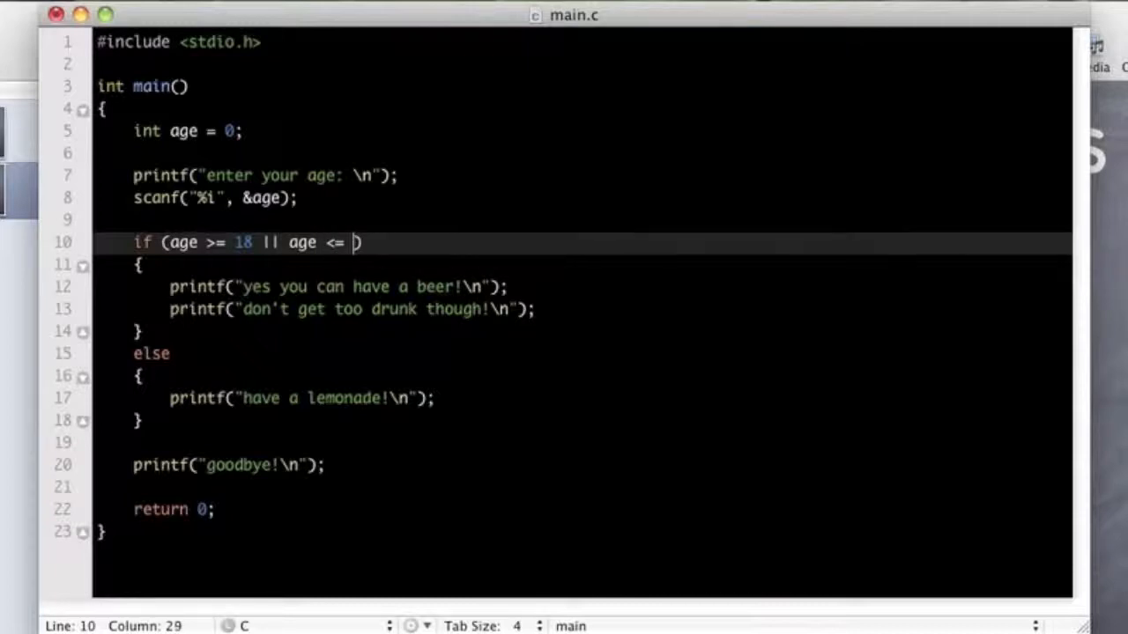
{"action": "type", "text": "90"}
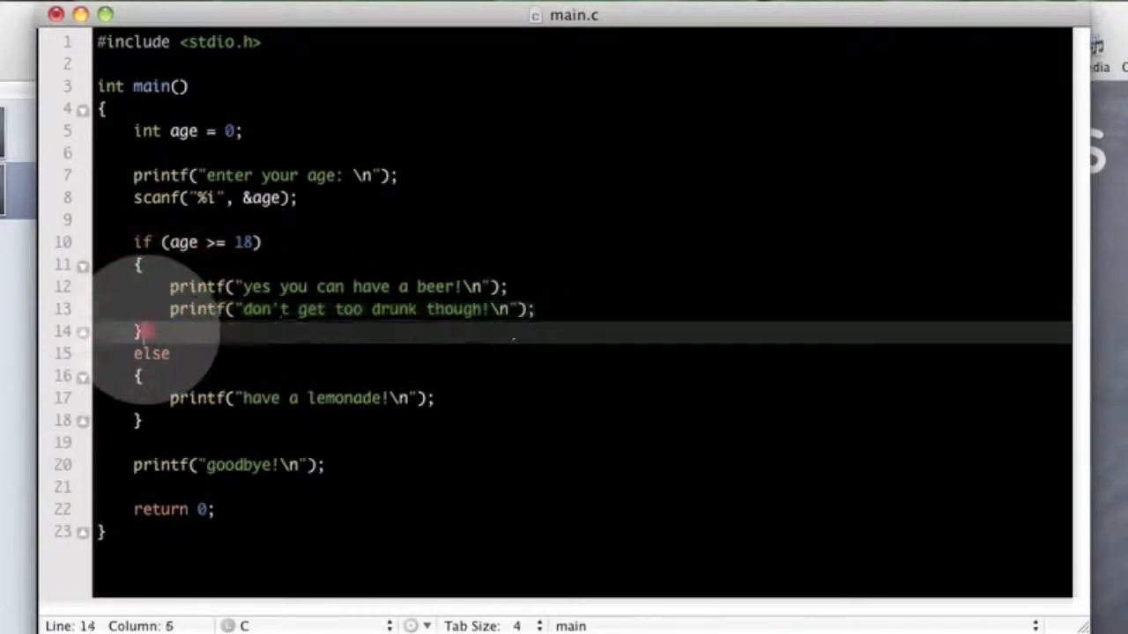
{"action": "left_click", "coordinate": [141, 375]}
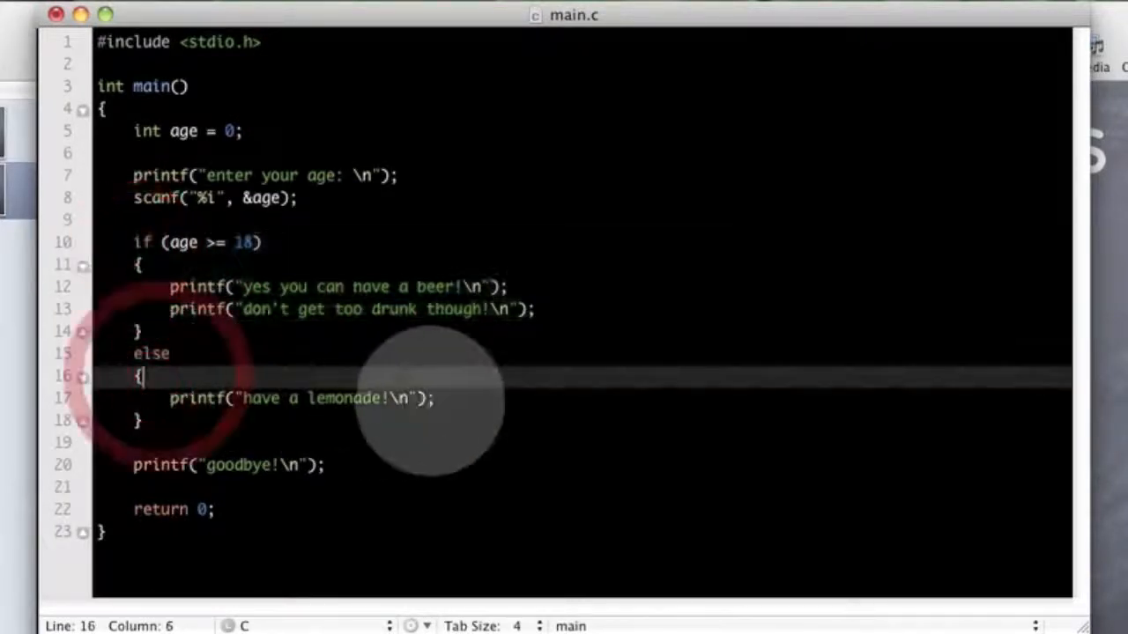